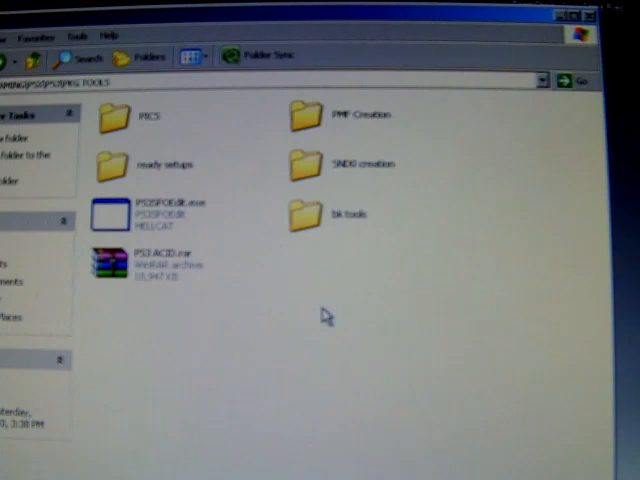
mouse_move(316, 320)
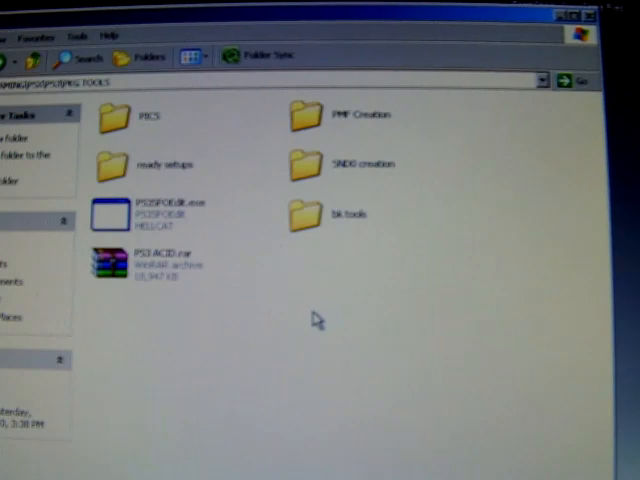
mouse_move(290, 320)
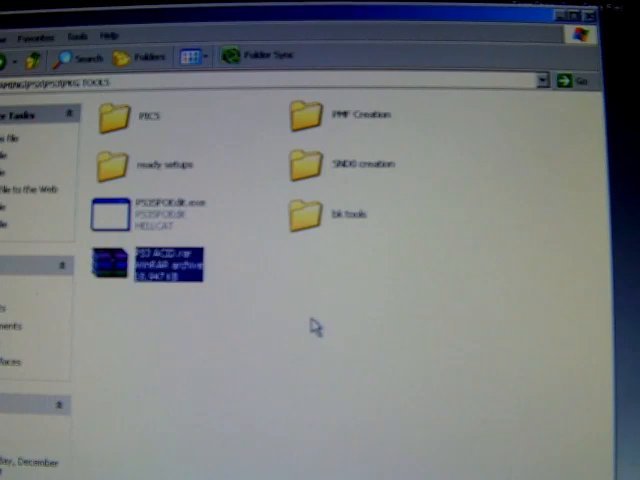
Step: Open the PS3 ACID.rar archive inside the PS3 TOOLS folder
double_click(144, 270)
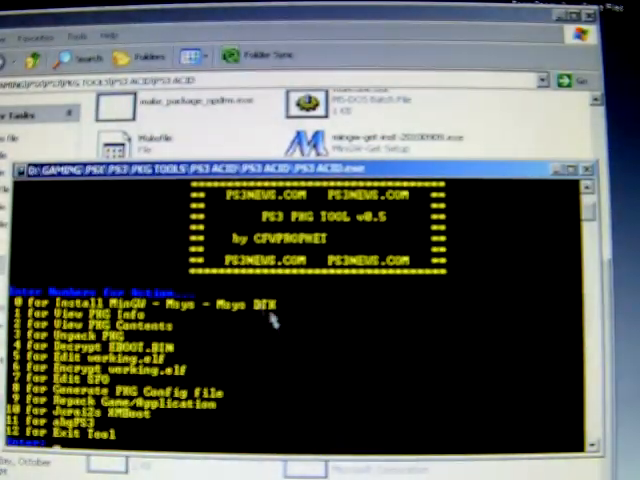
mouse_move(320, 310)
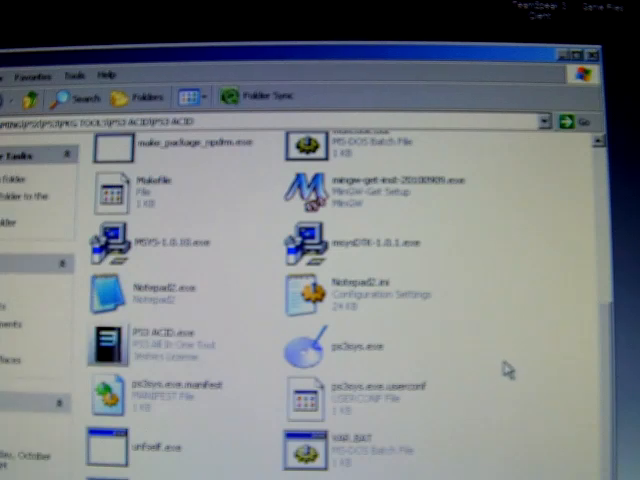
mouse_move(496, 372)
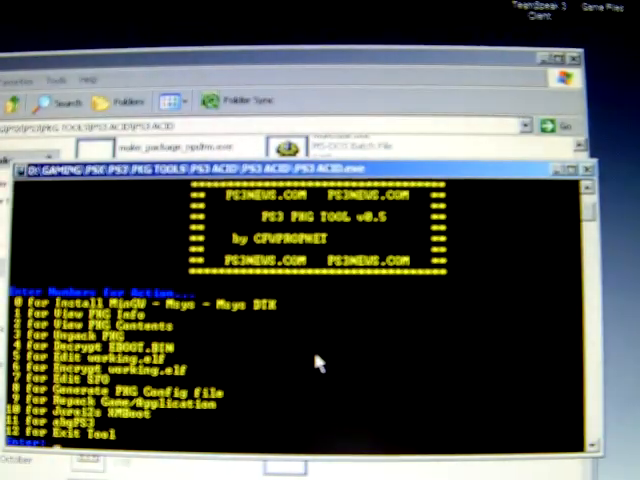
mouse_move(264, 348)
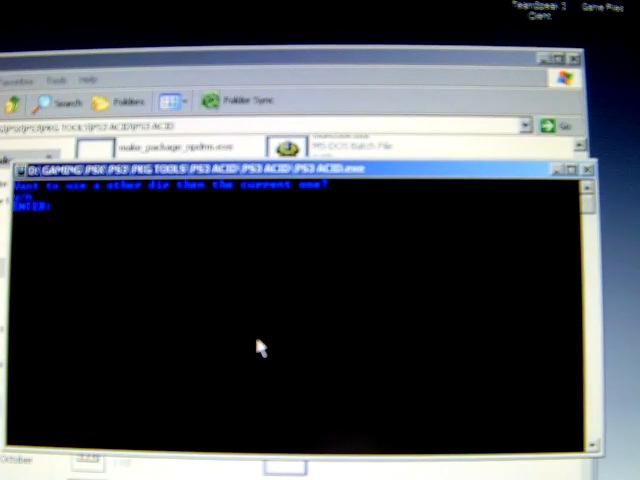
Step: Keep the current directory and name ftp.pkg as the package to unpack
key(Return)
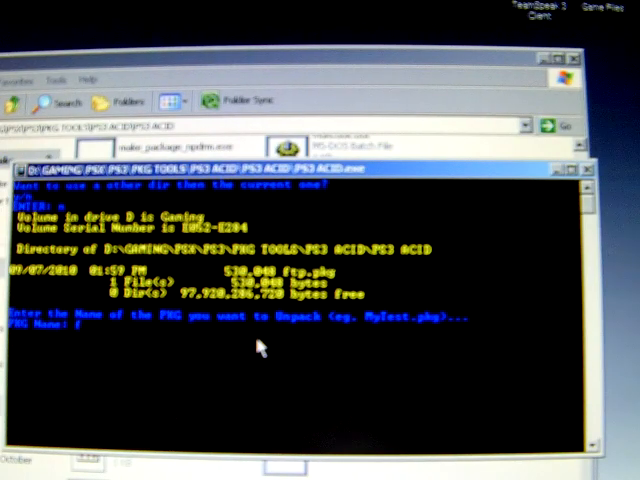
text(ftp.)
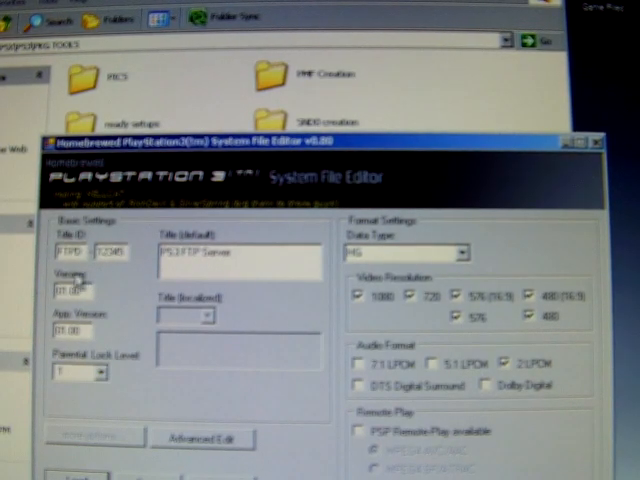
mouse_move(76, 280)
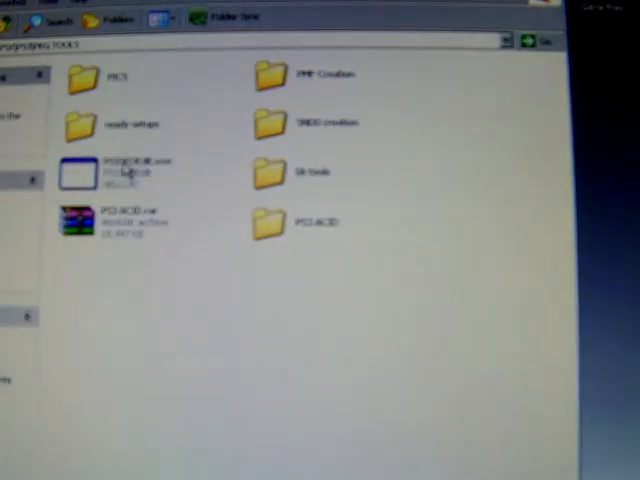
Step: Launch PS3 ACID.exe from the PS3 ACID folder to reach the PKG Tool console
double_click(270, 216)
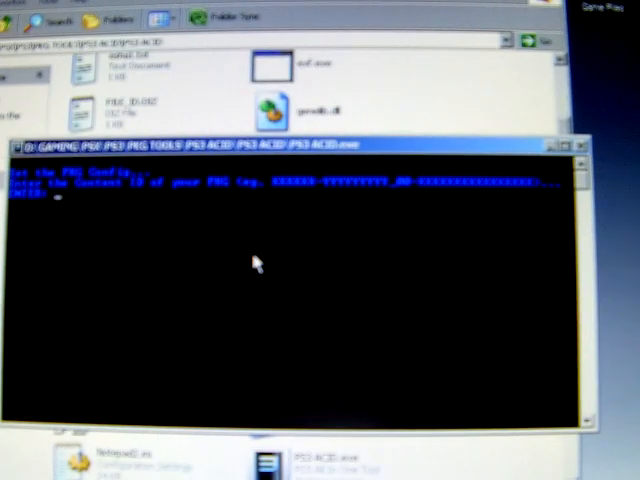
mouse_move(248, 262)
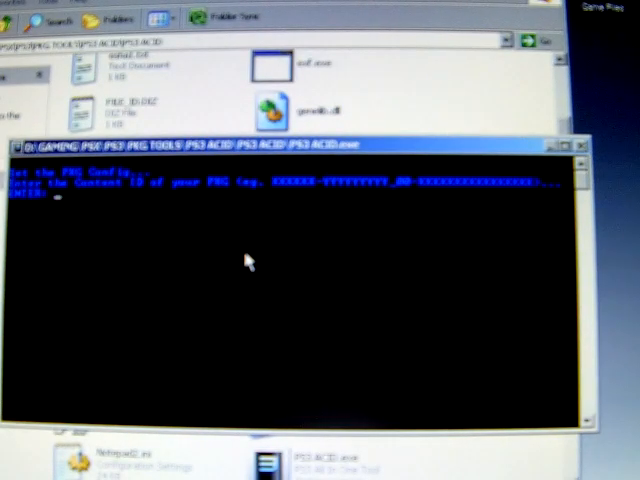